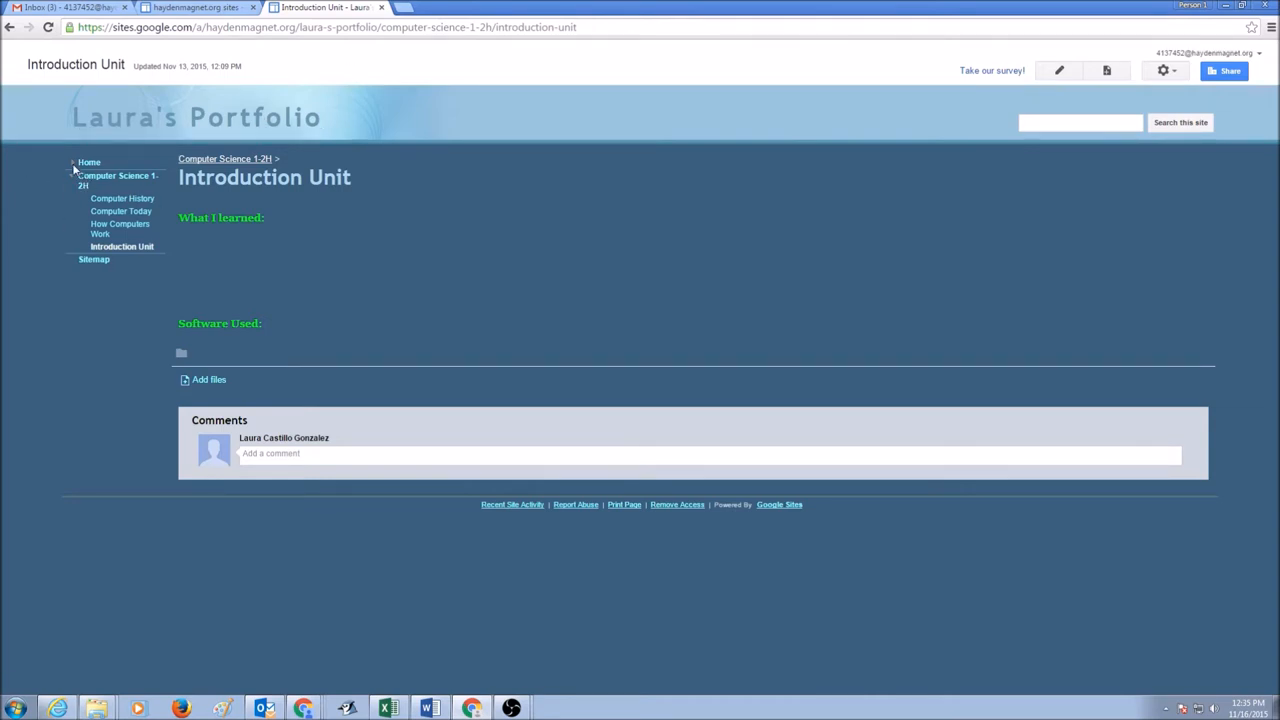
Expand Home in the sidebar and show its Internet and Computer Safety subpage
click(72, 162)
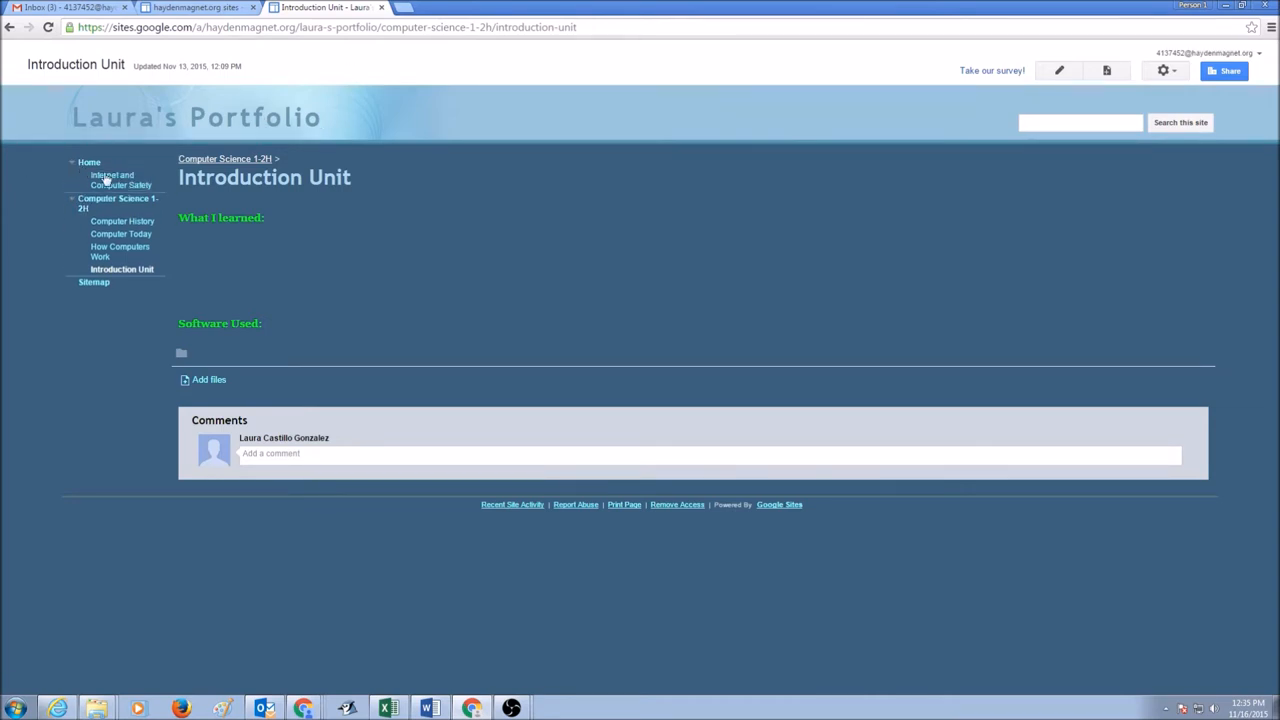
mouse_move(112, 180)
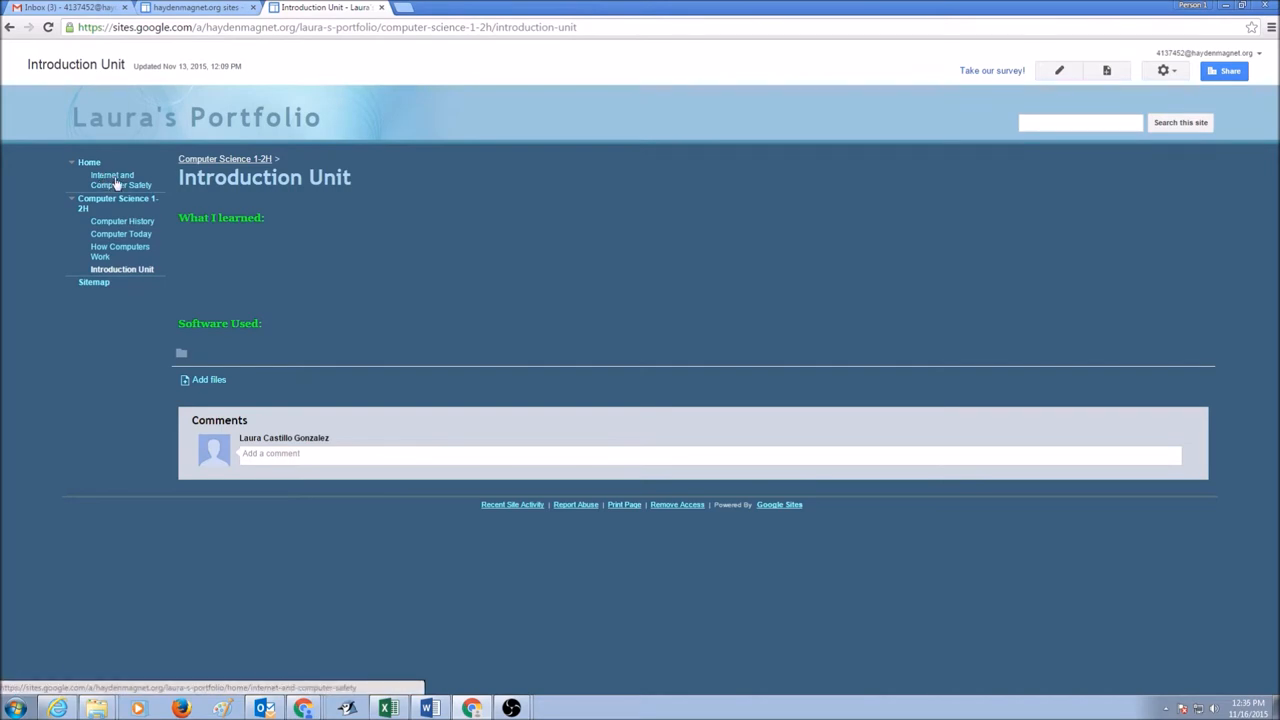
click(120, 180)
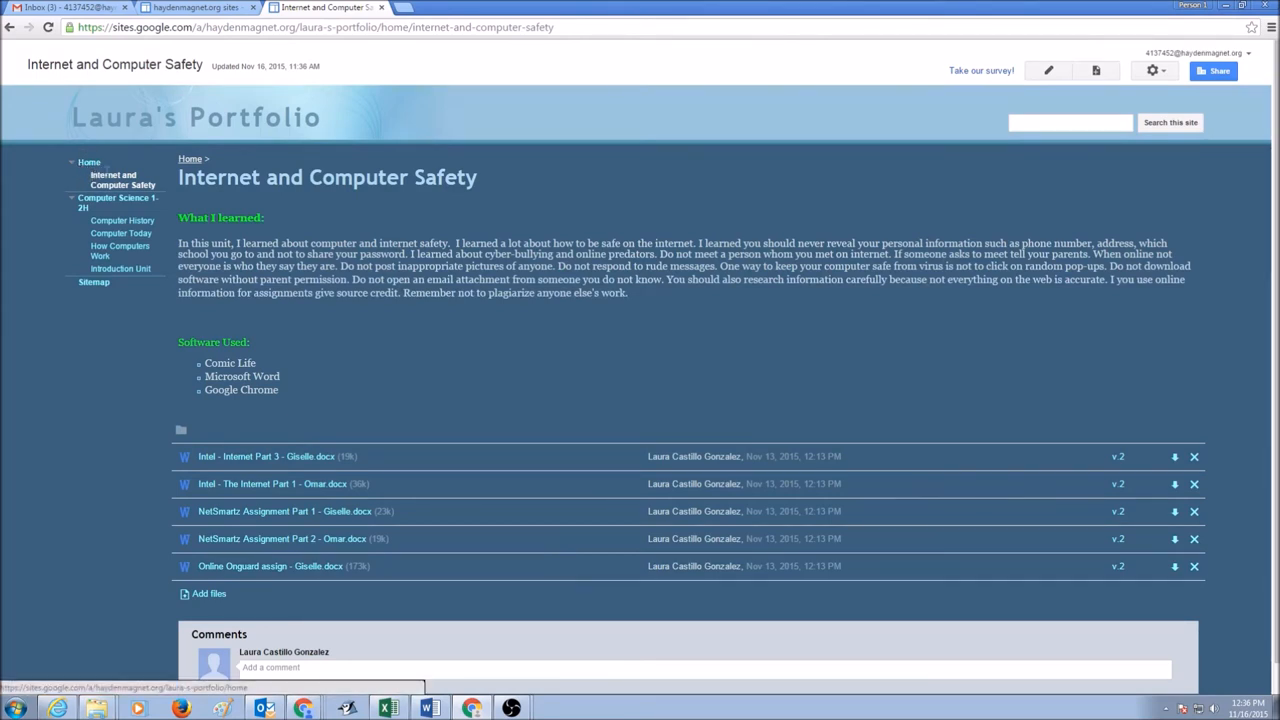
mouse_move(82, 170)
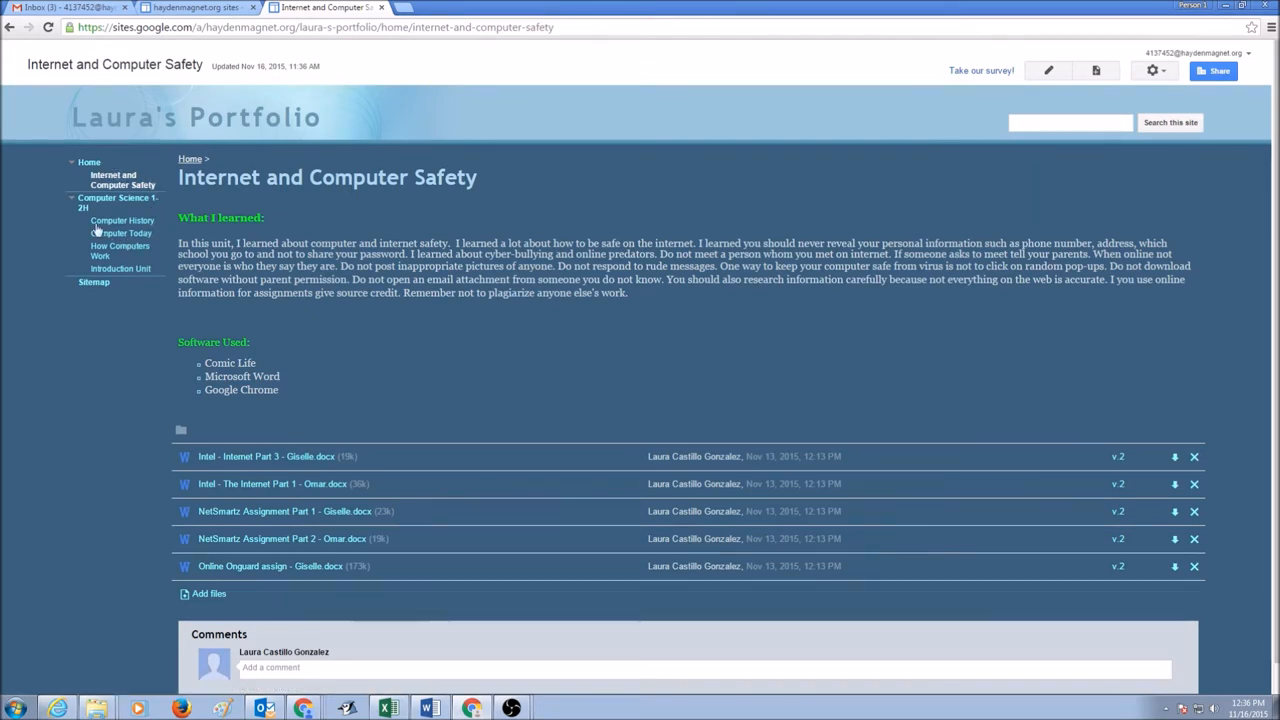
mouse_move(122, 220)
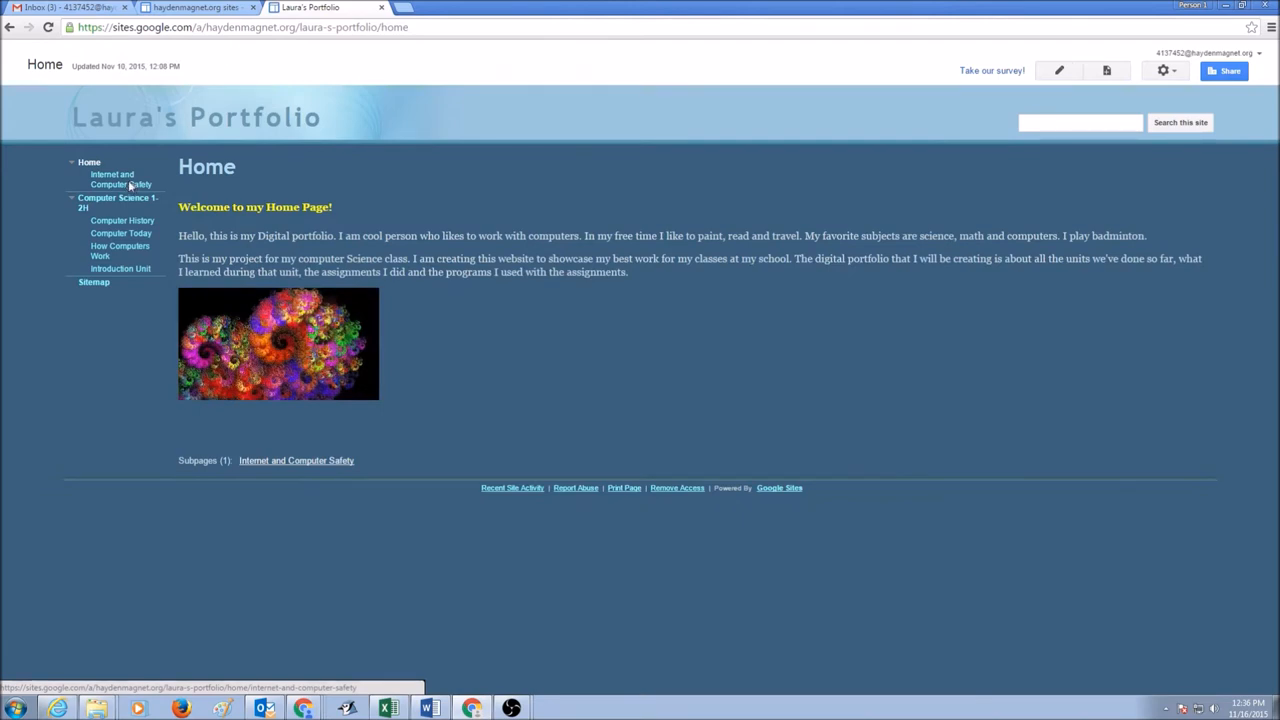
Return to the Internet and Computer Safety page and bring up its More actions list
click(120, 180)
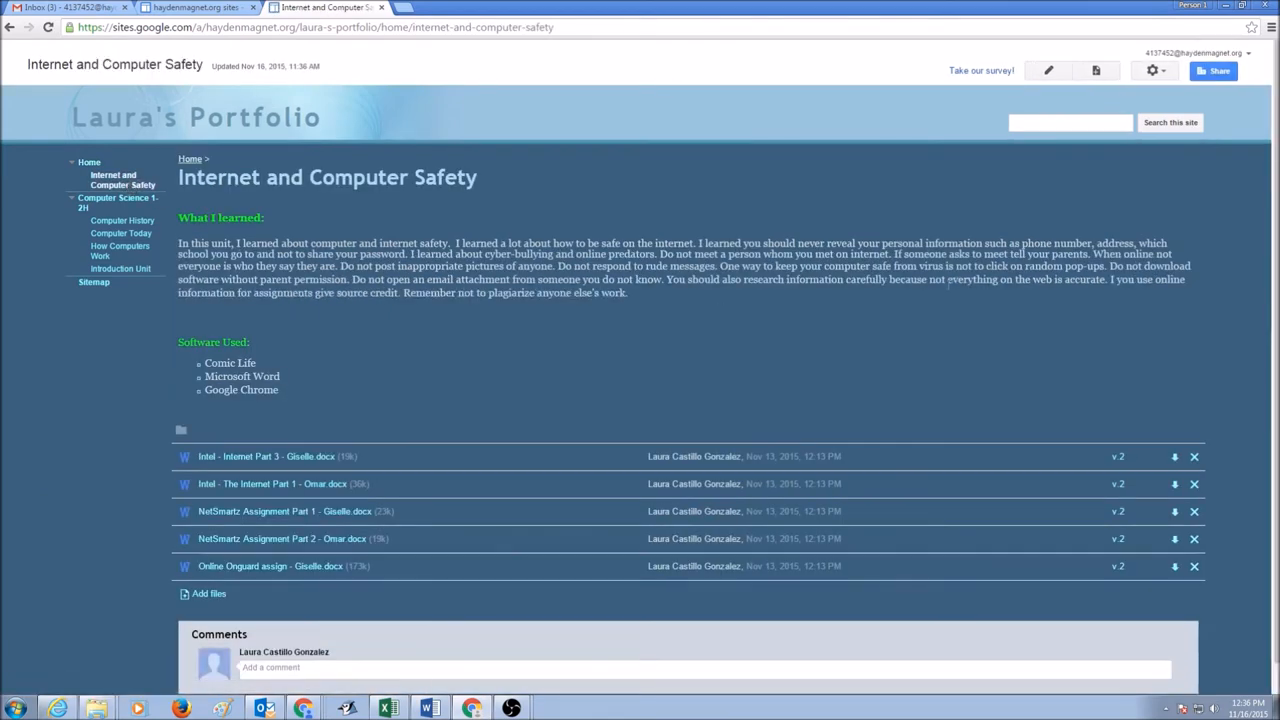
mouse_move(1056, 98)
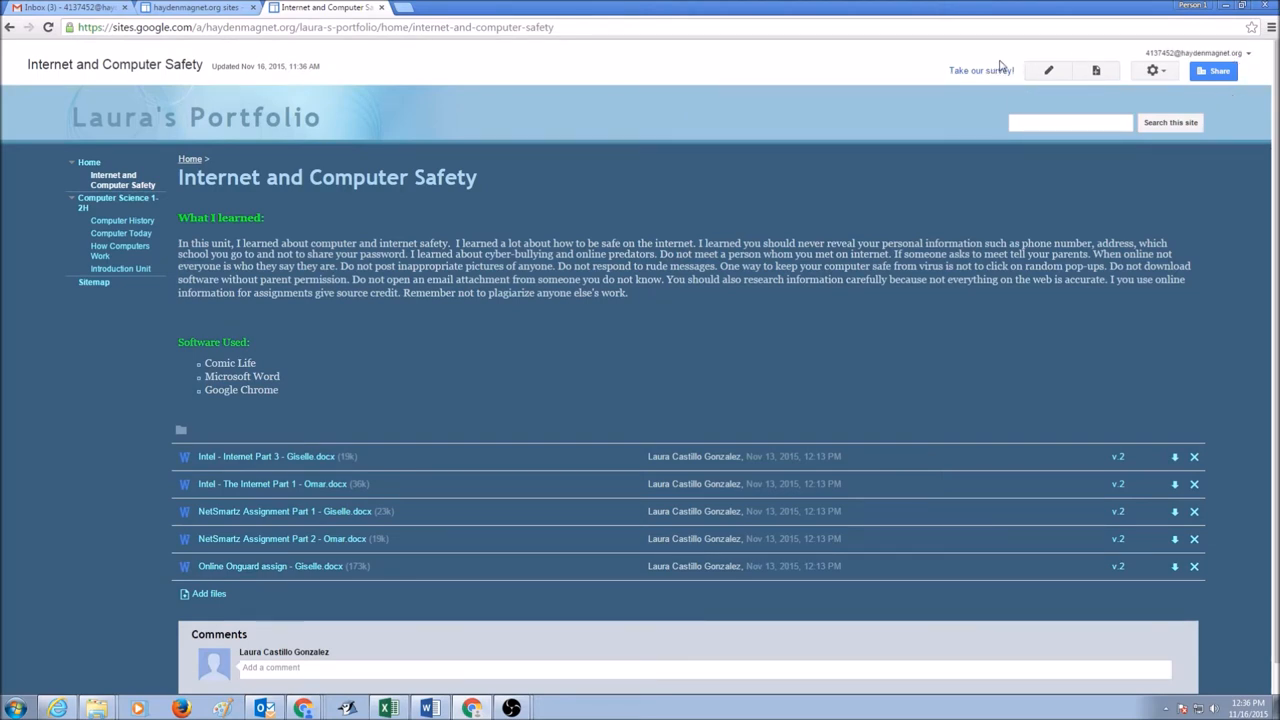
mouse_move(1048, 70)
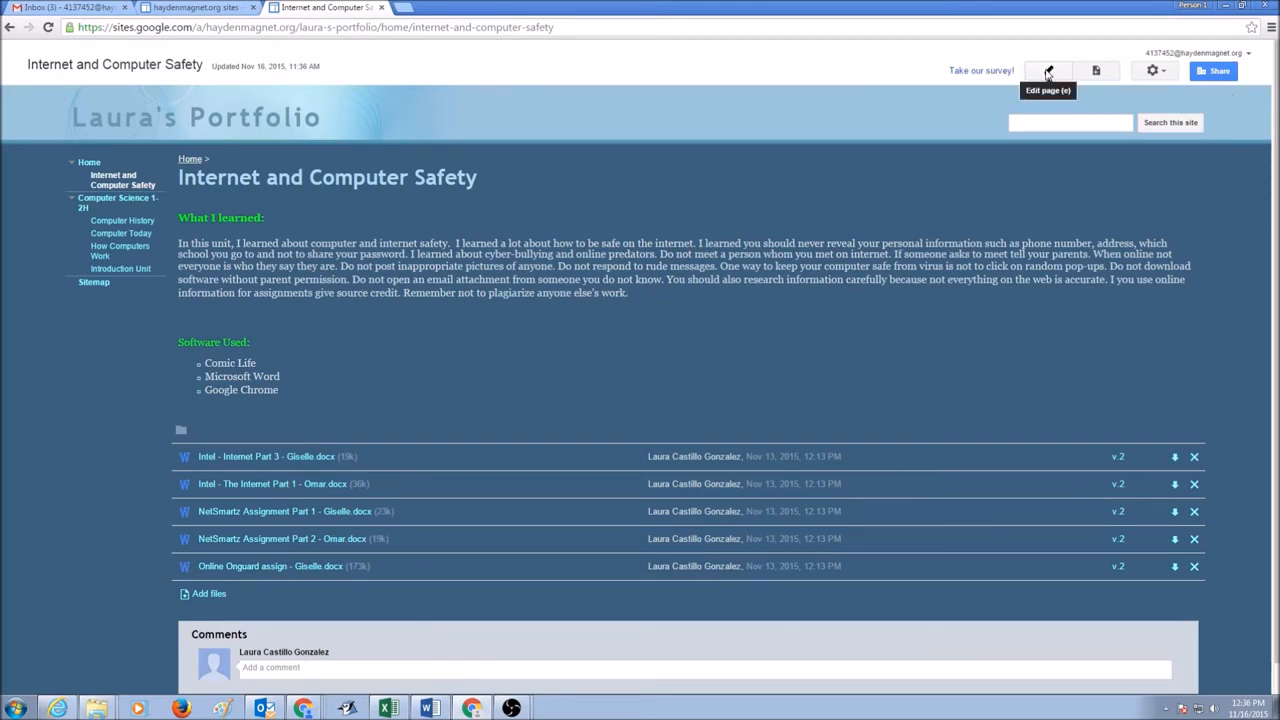
mouse_move(1096, 70)
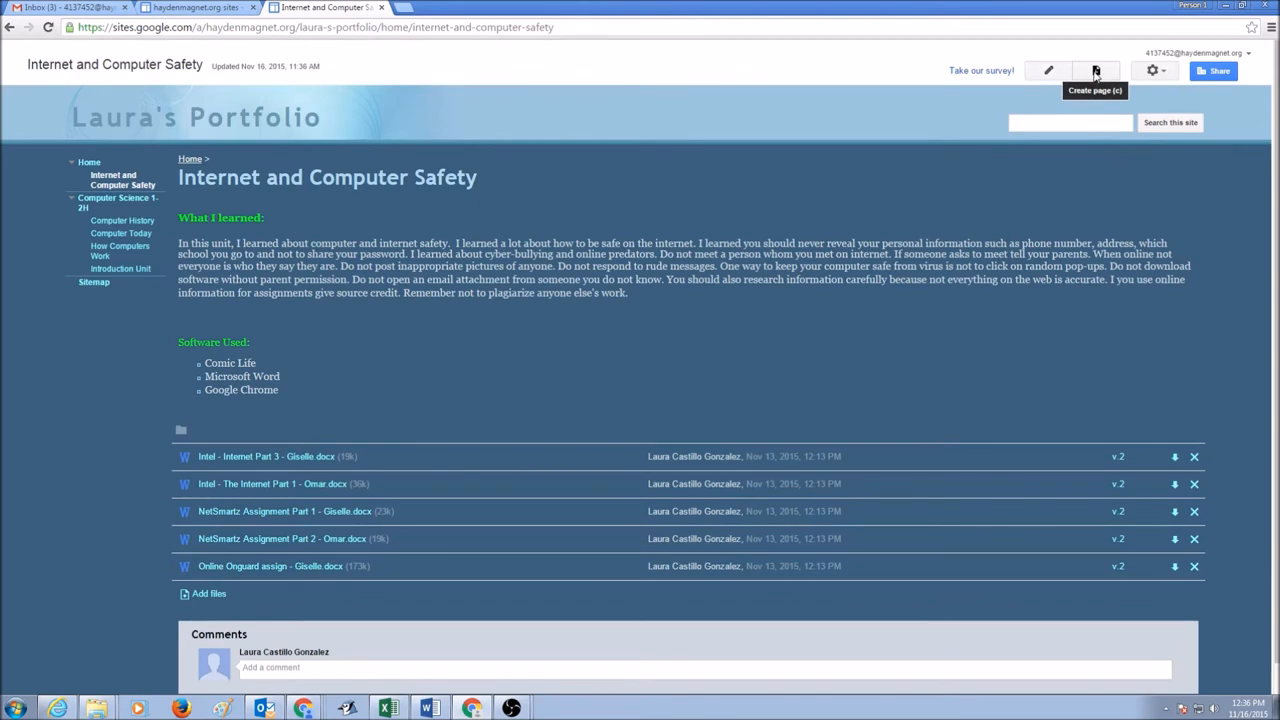
mouse_move(1152, 70)
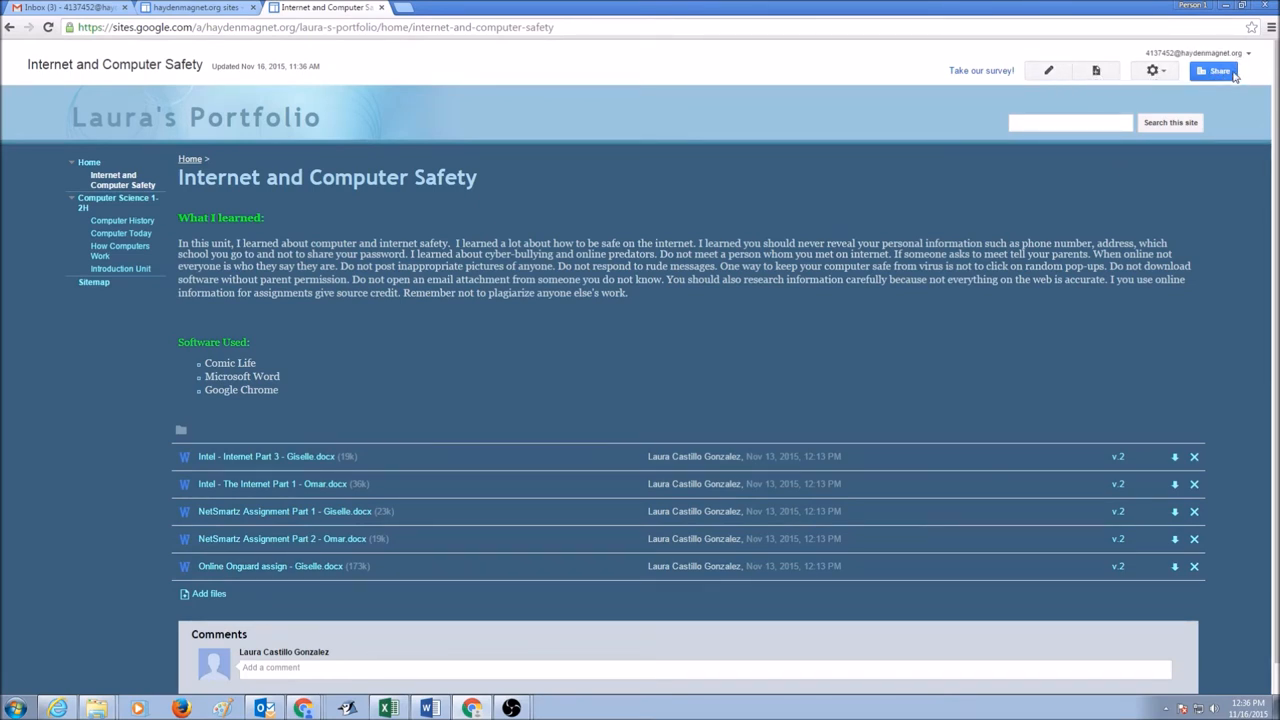
mouse_move(1152, 72)
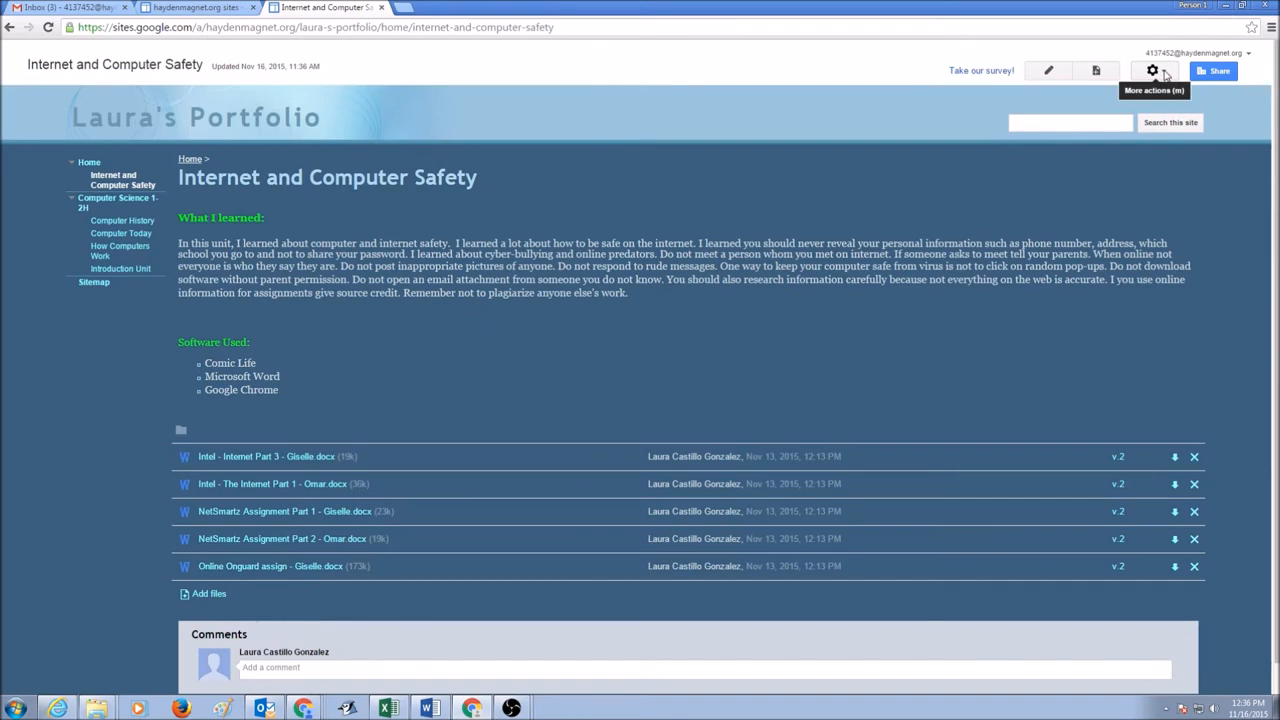
click(1152, 70)
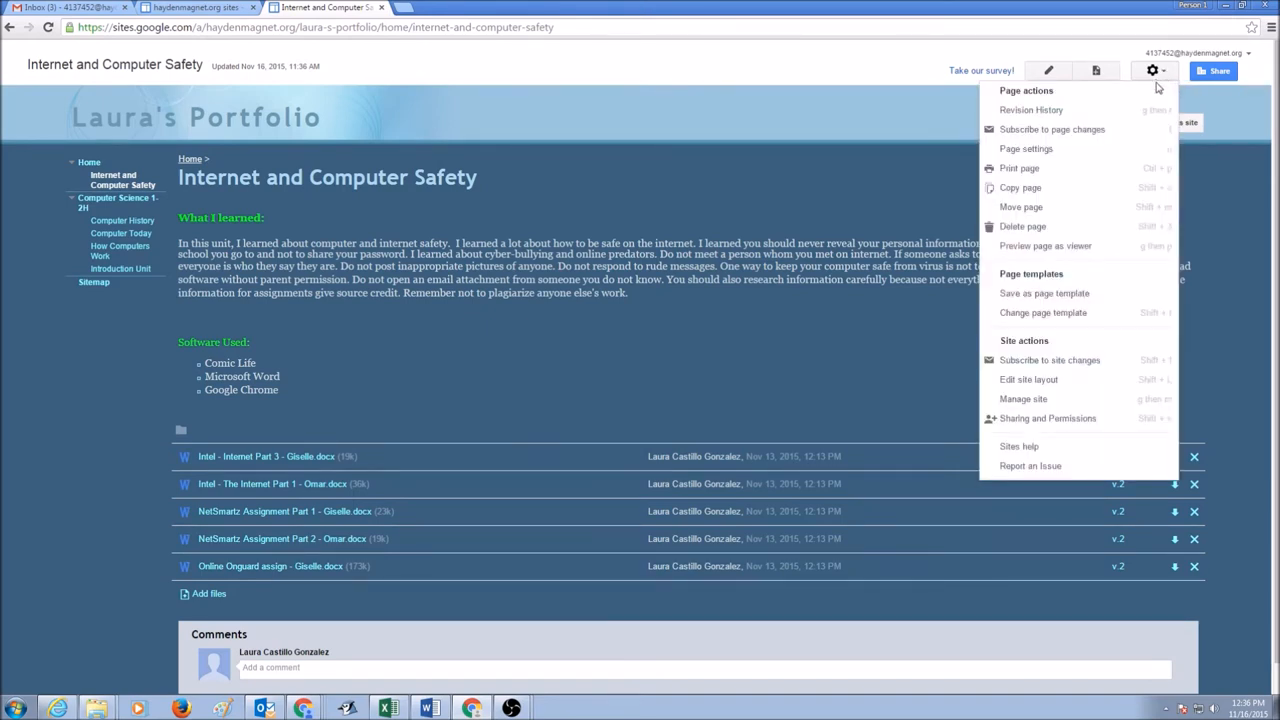
mouse_move(1020, 206)
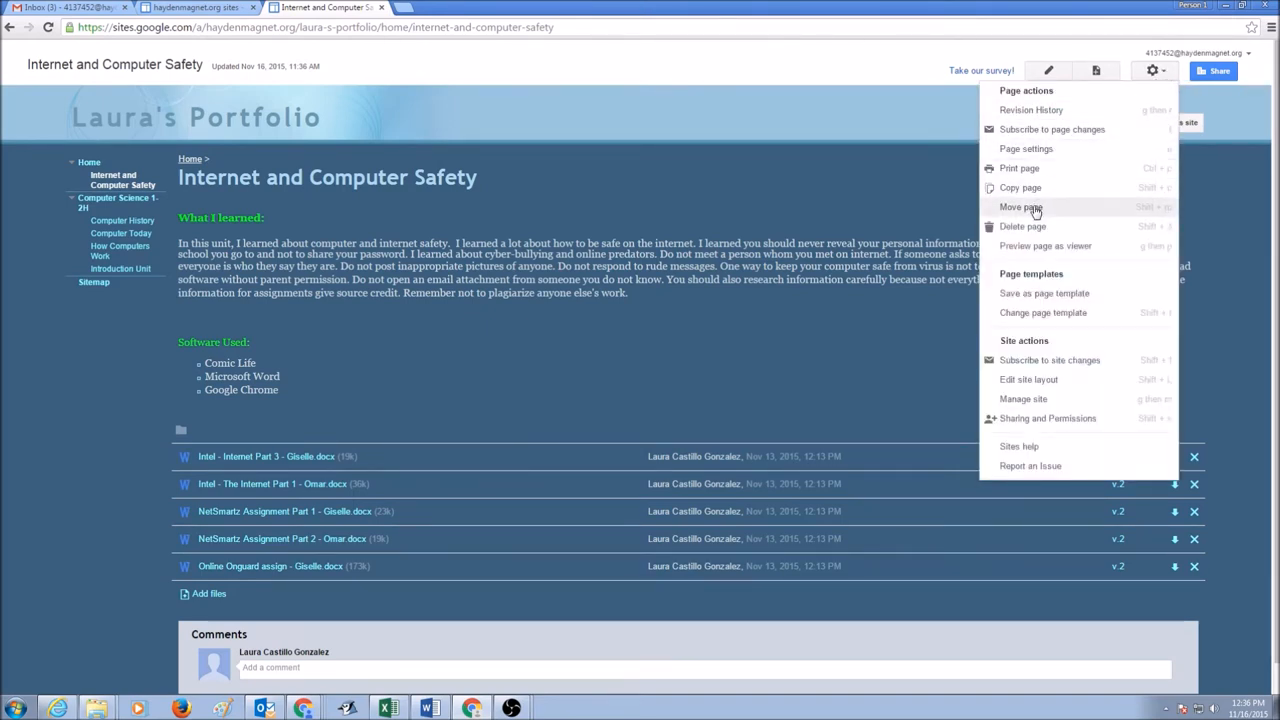
Move the page so Computer Science 1-2H becomes its new parent in the site map
click(1020, 206)
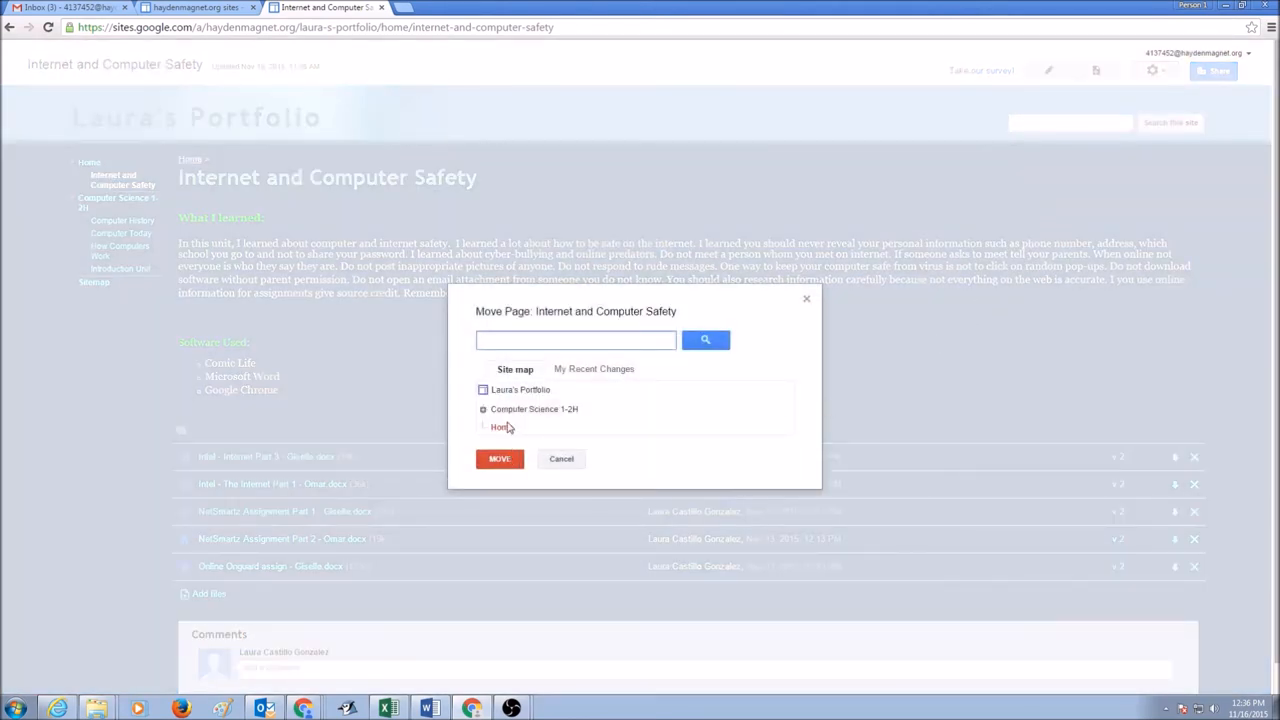
click(532, 408)
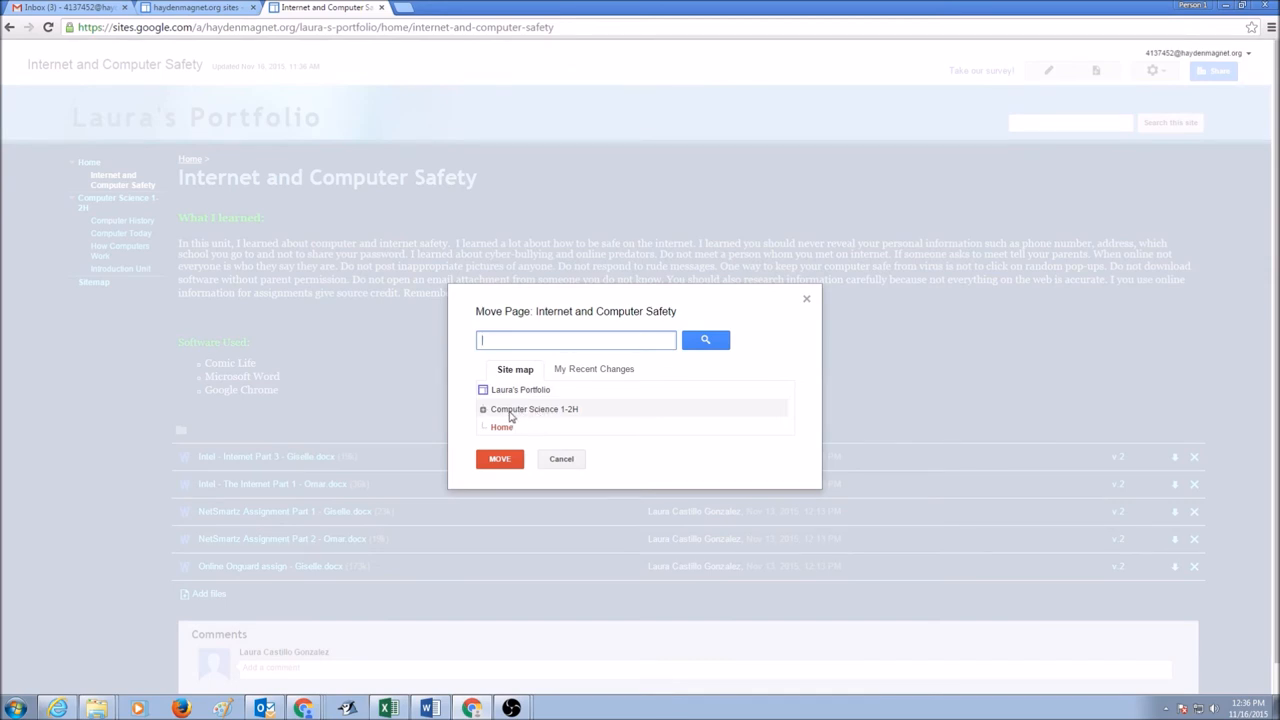
click(536, 408)
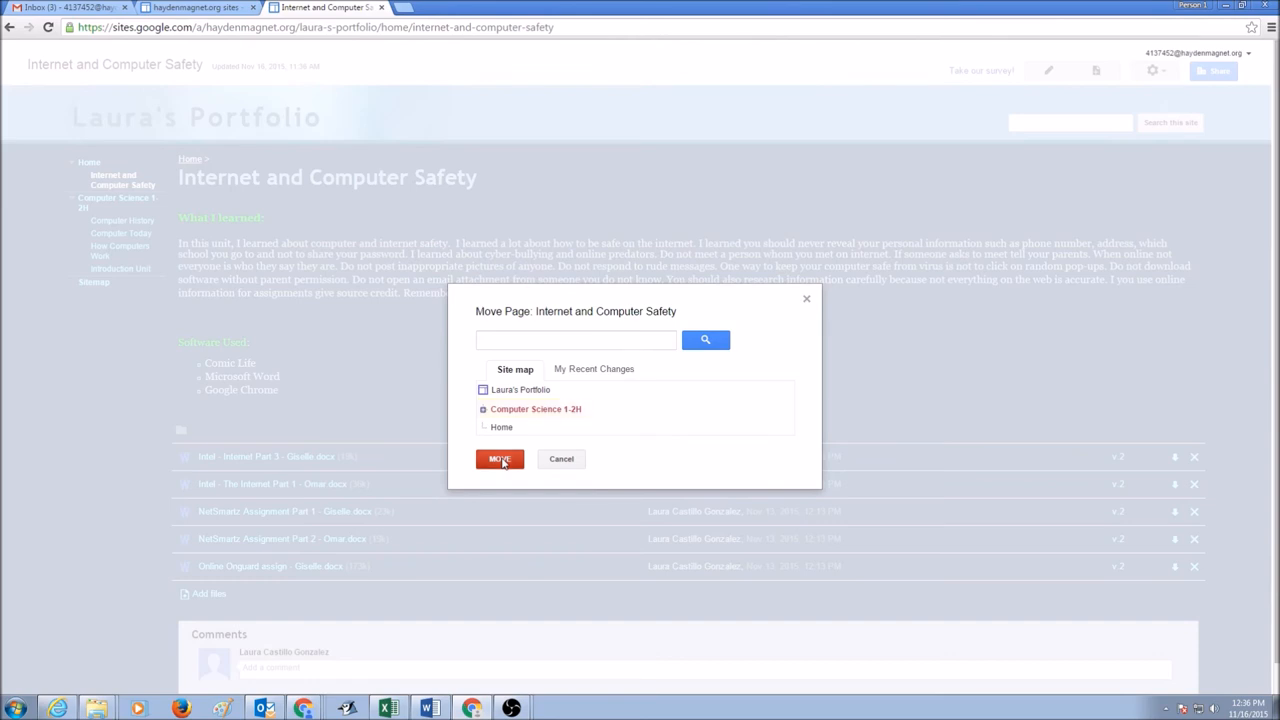
click(500, 458)
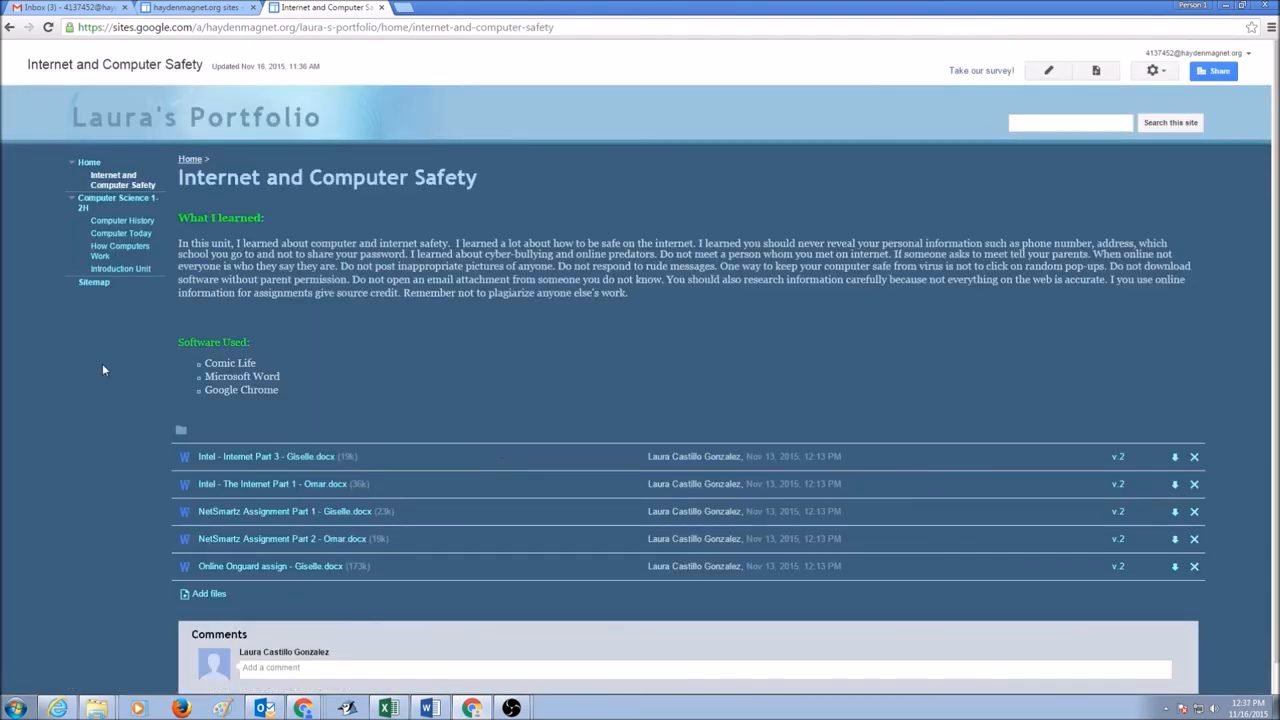
mouse_move(116, 164)
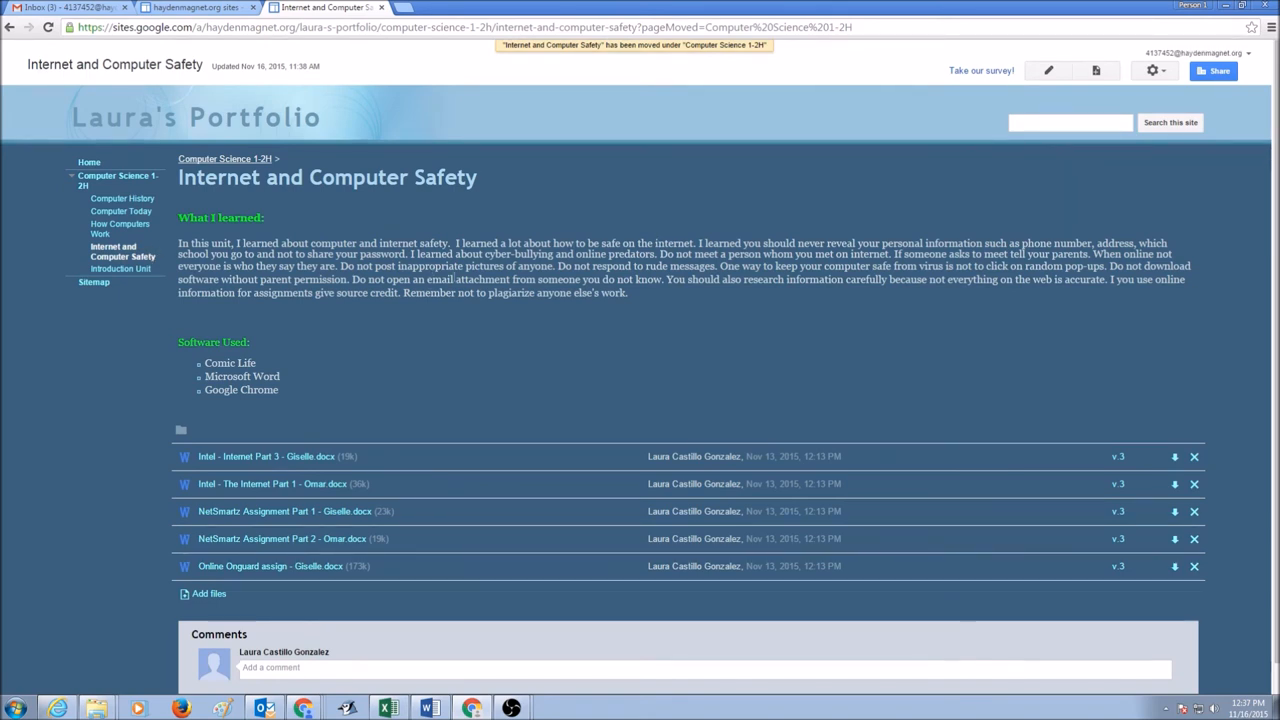
Start moving the Computer History page, then cancel leaving it under Computer Science 1-2H
click(122, 198)
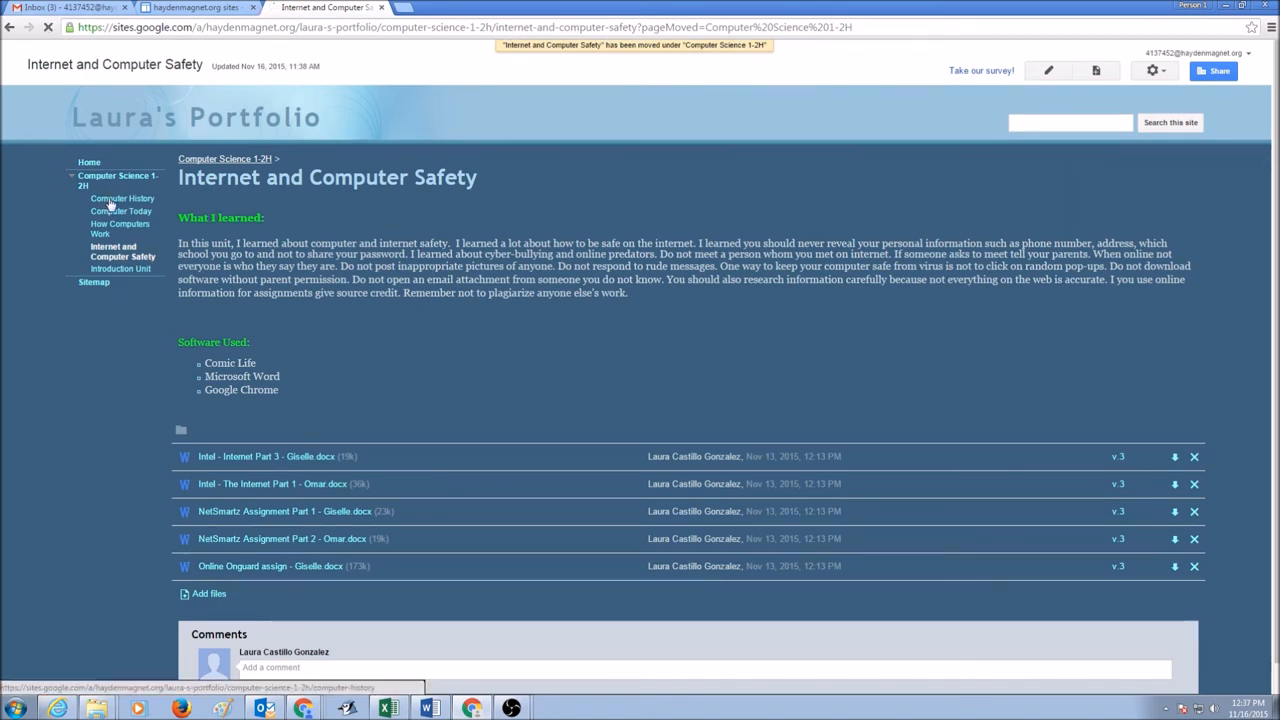
click(122, 198)
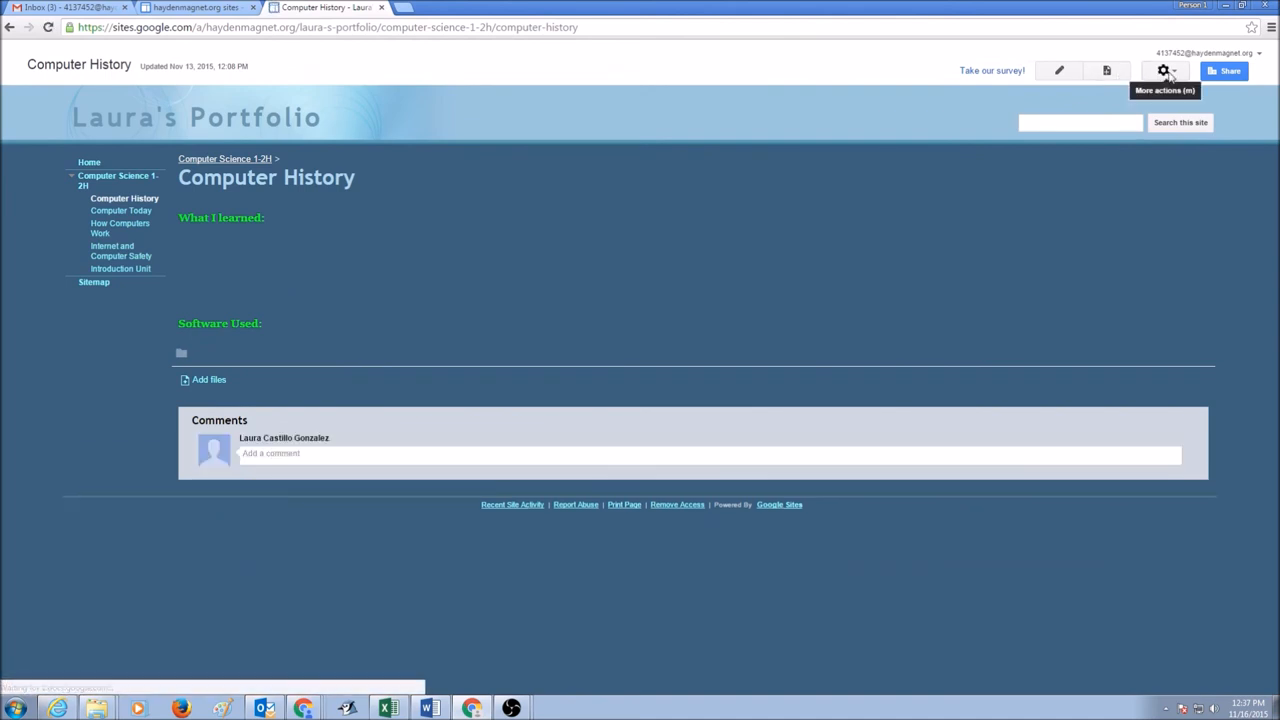
click(1164, 70)
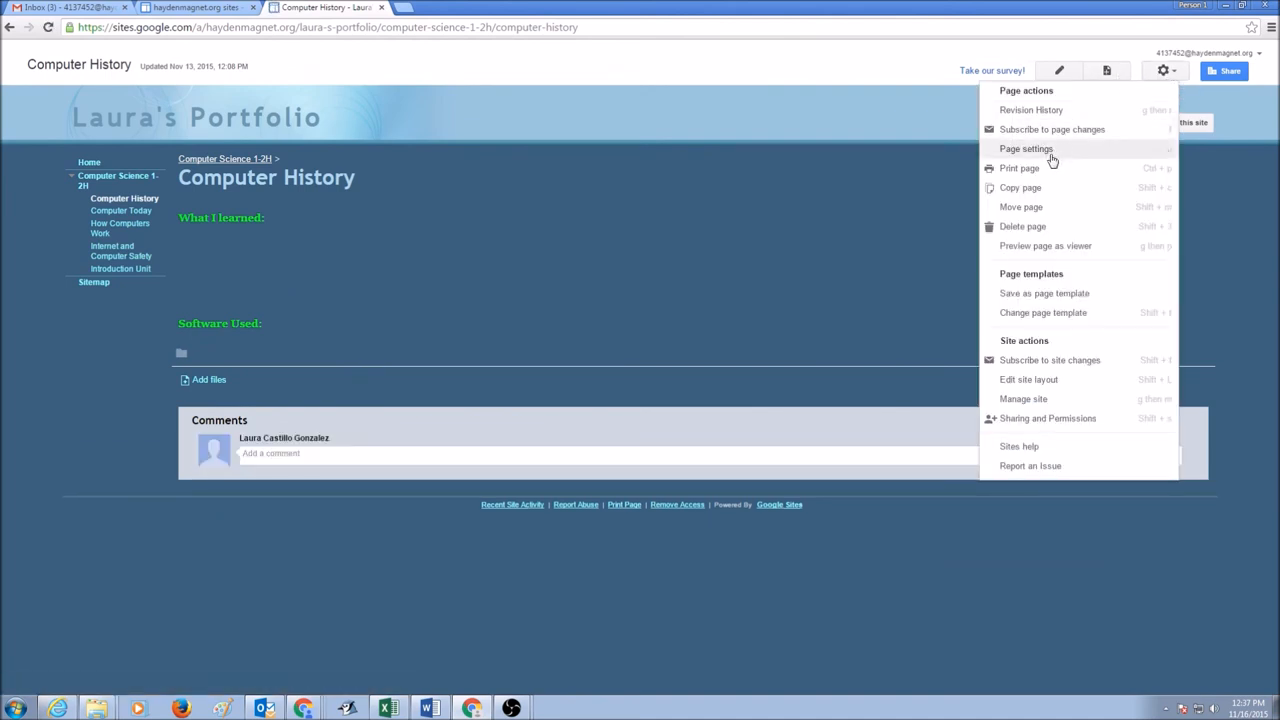
click(1020, 206)
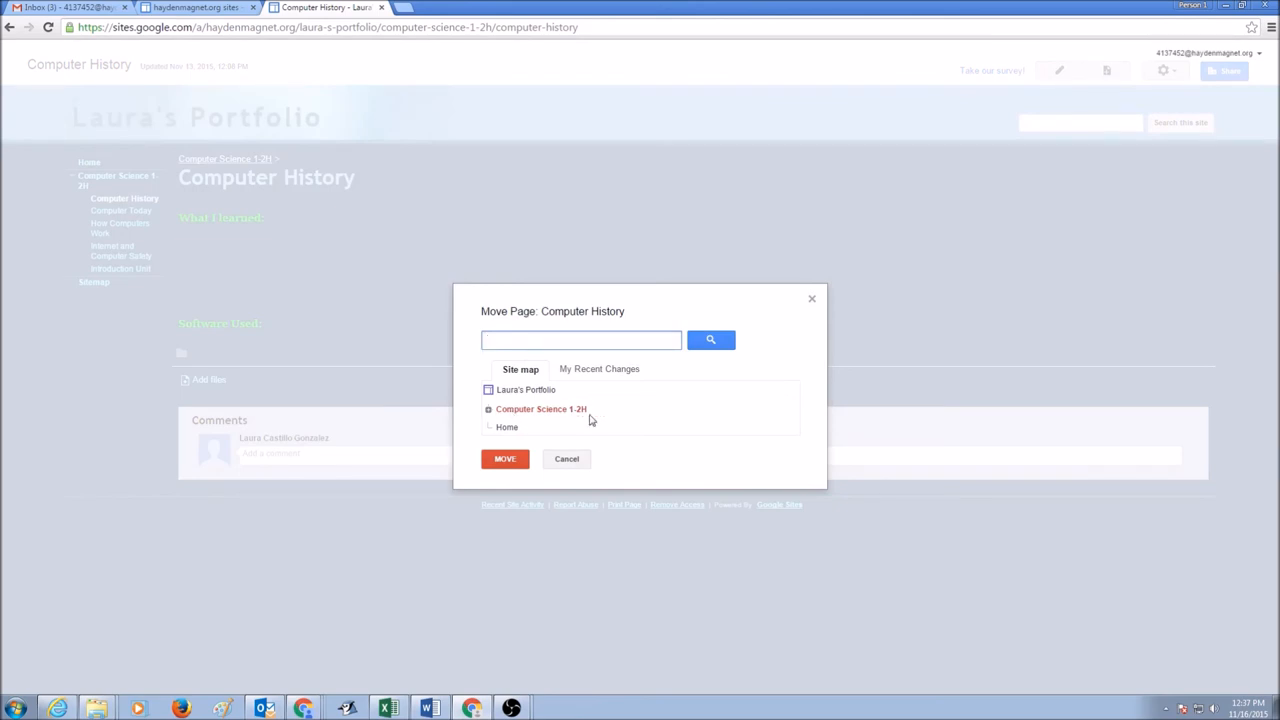
click(566, 458)
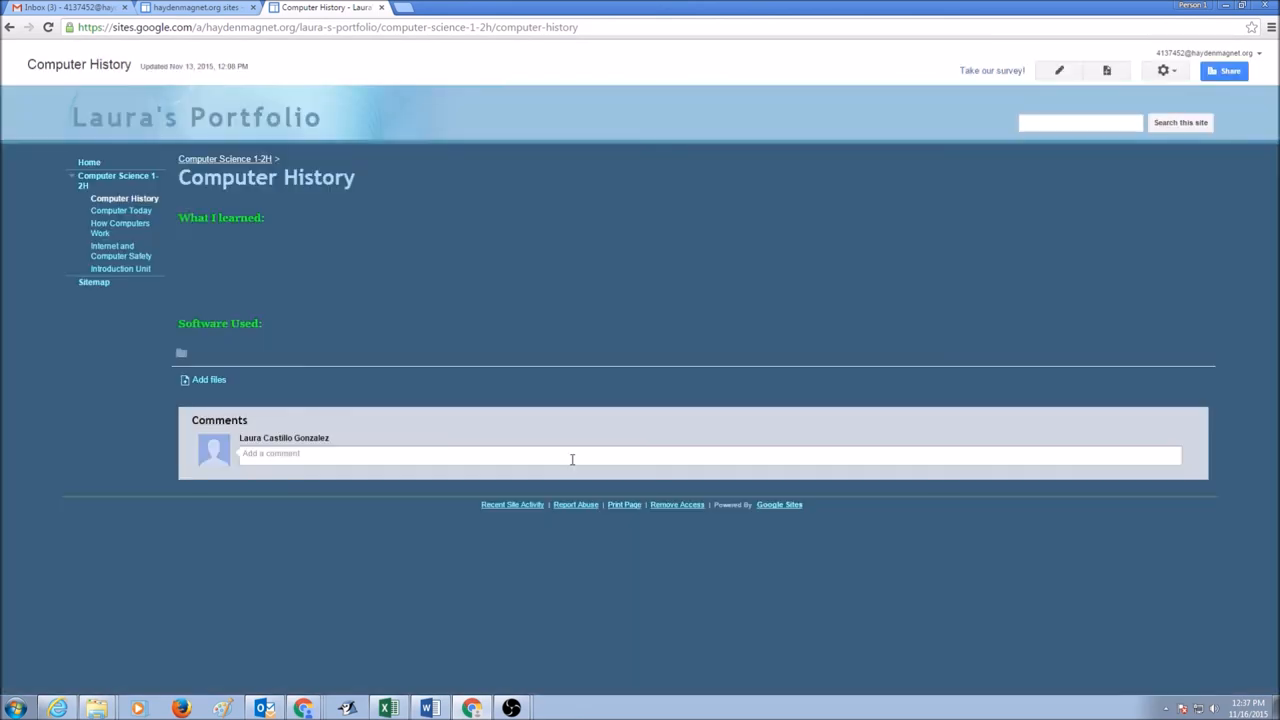